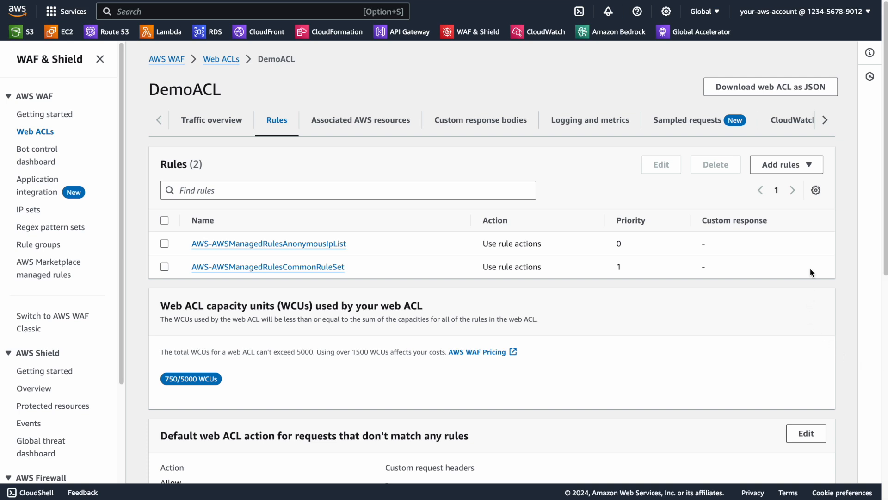
Show the Add rules options on the DemoACL Rules tab.
click(786, 165)
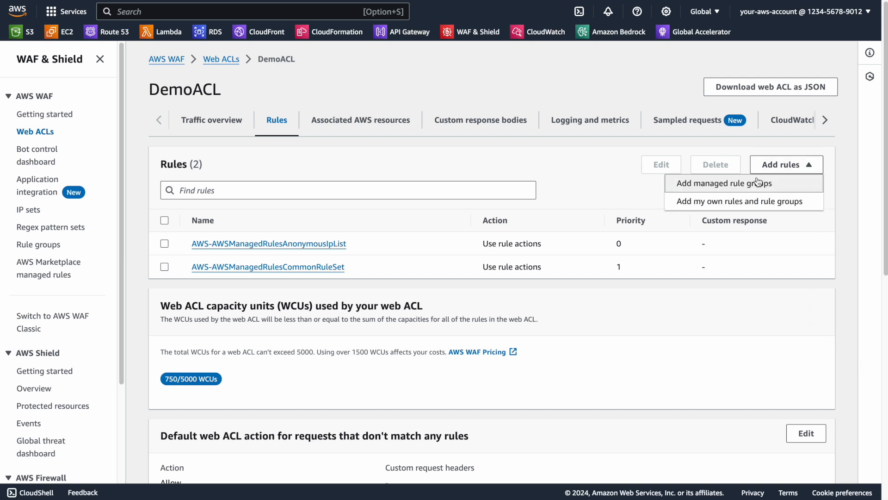
mouse_move(741, 185)
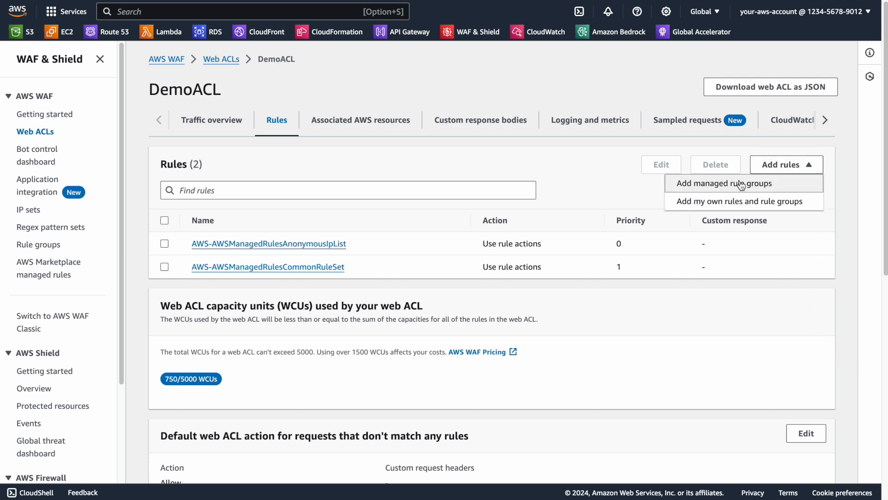
Choose Add managed rule groups and switch on Account creation fraud prevention.
click(725, 183)
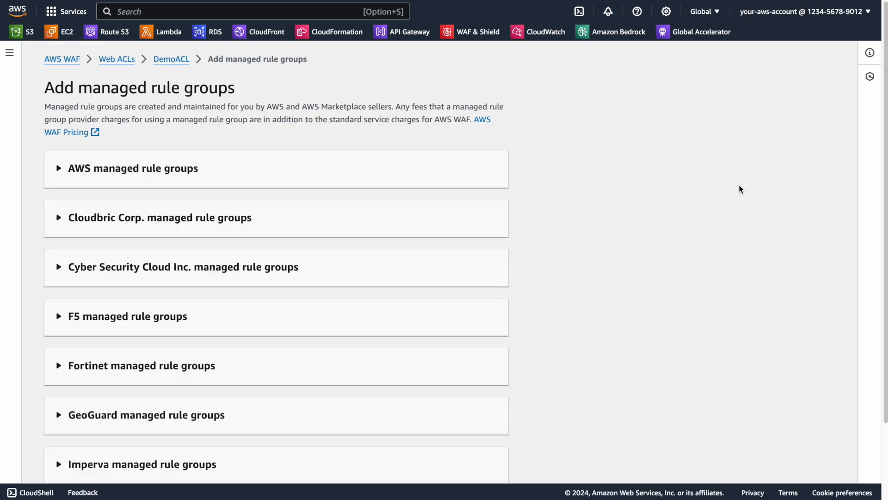
mouse_move(64, 172)
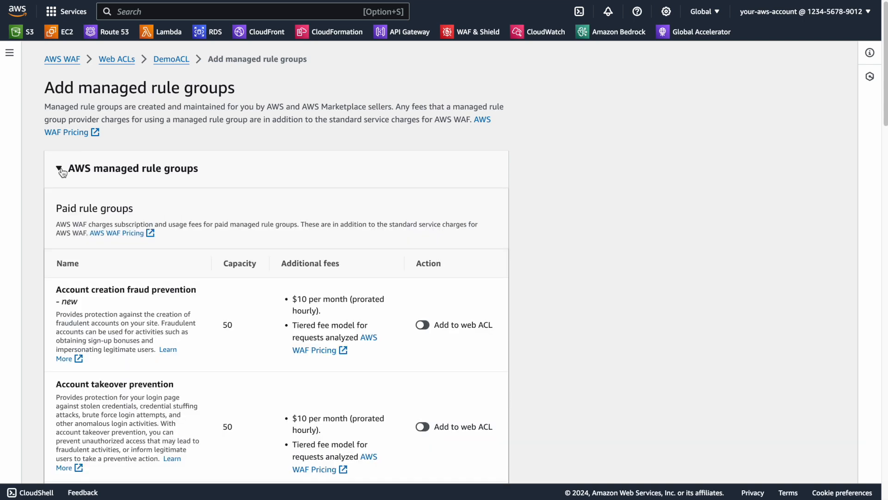
mouse_move(407, 336)
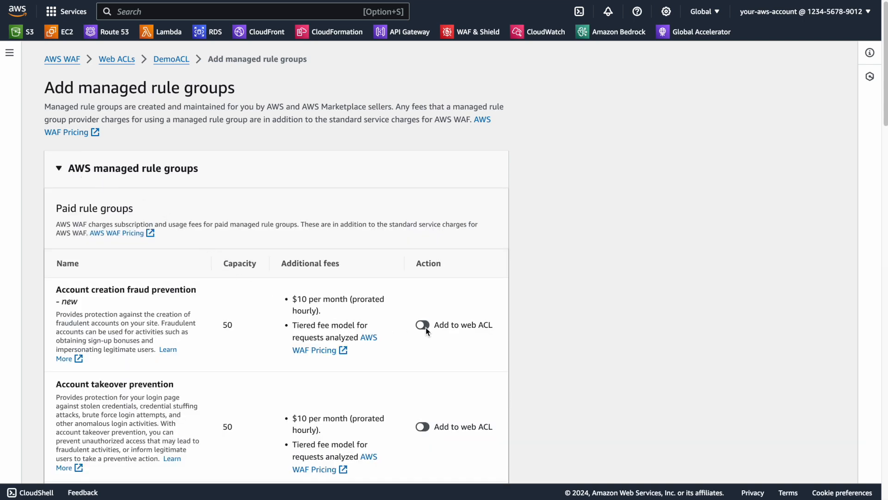
click(422, 324)
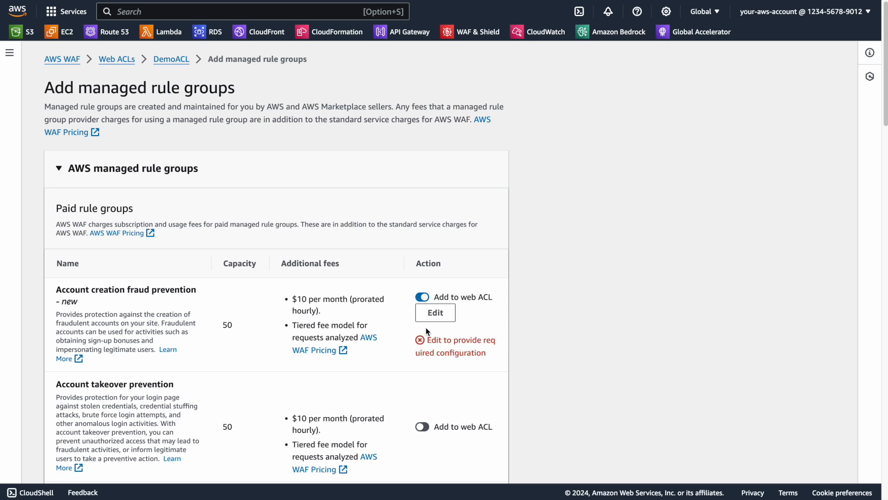
Edit Account creation fraud prevention and review its details and inspection scope.
click(436, 313)
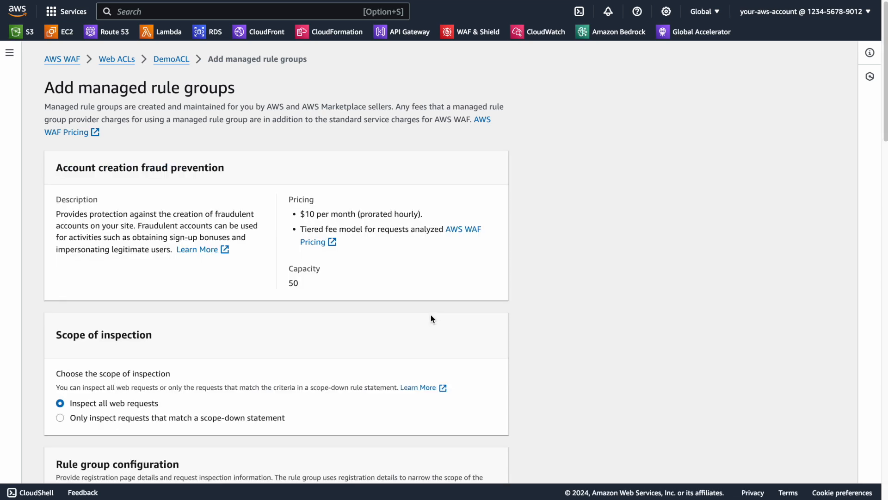
scroll(down, 3)
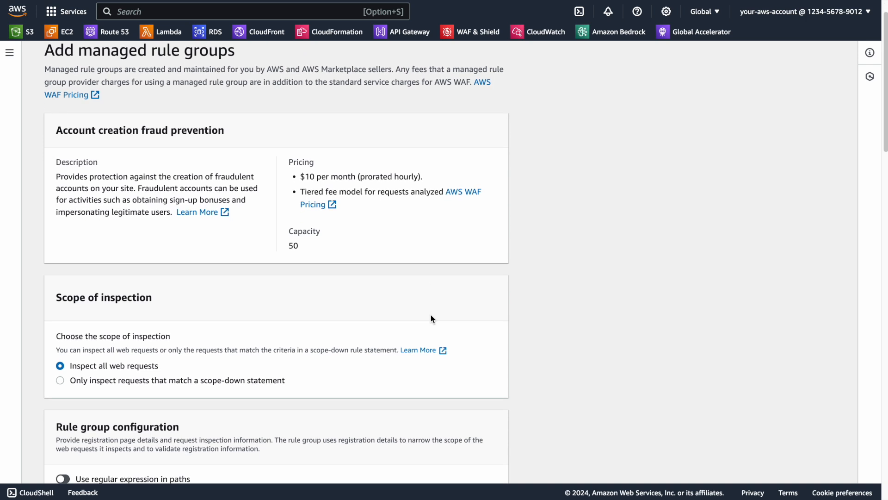
scroll(down, 3)
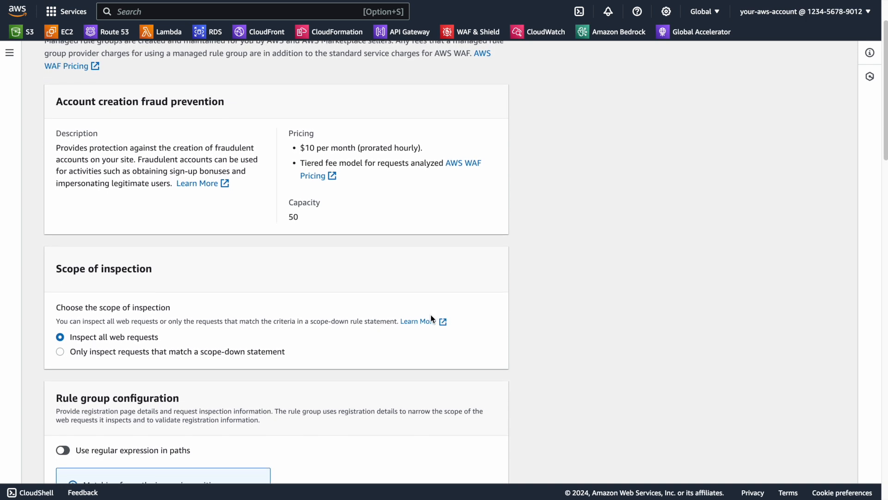
scroll(down, 3)
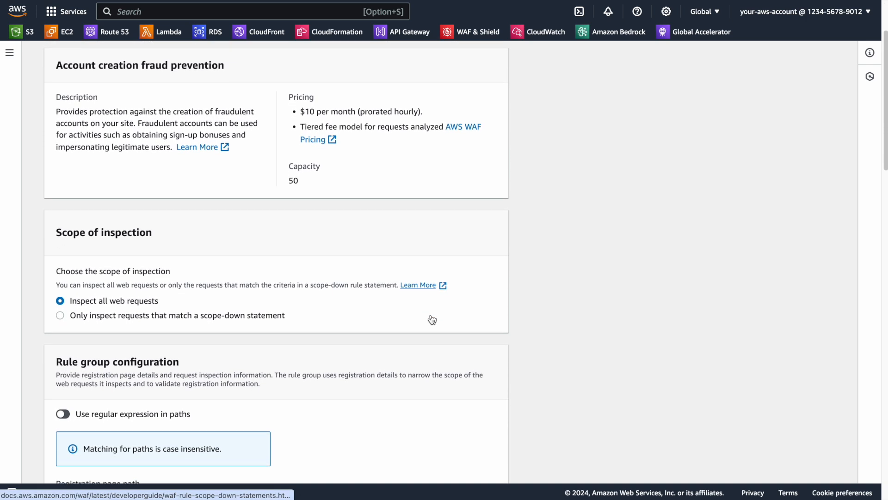
scroll(down, 3)
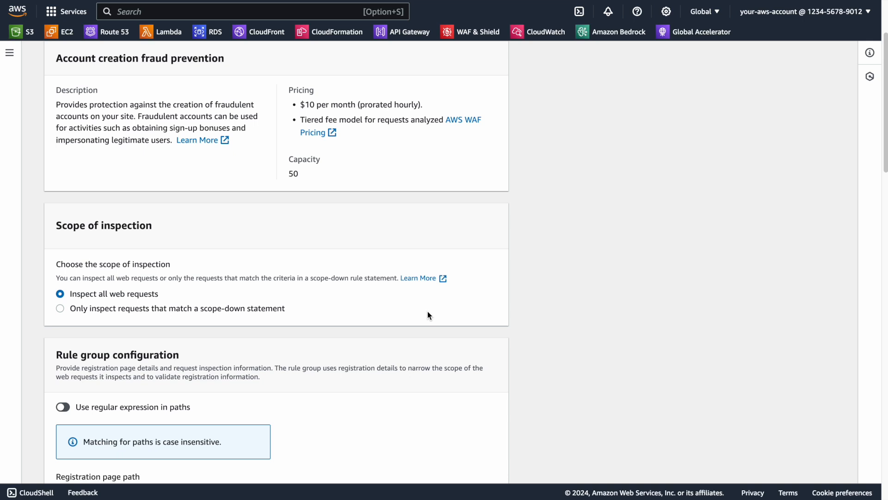
scroll(down, 3)
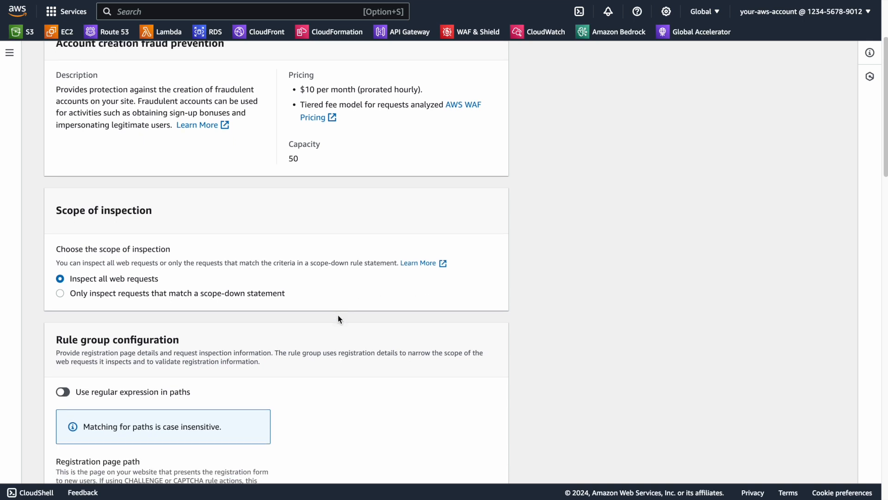
scroll(down, 3)
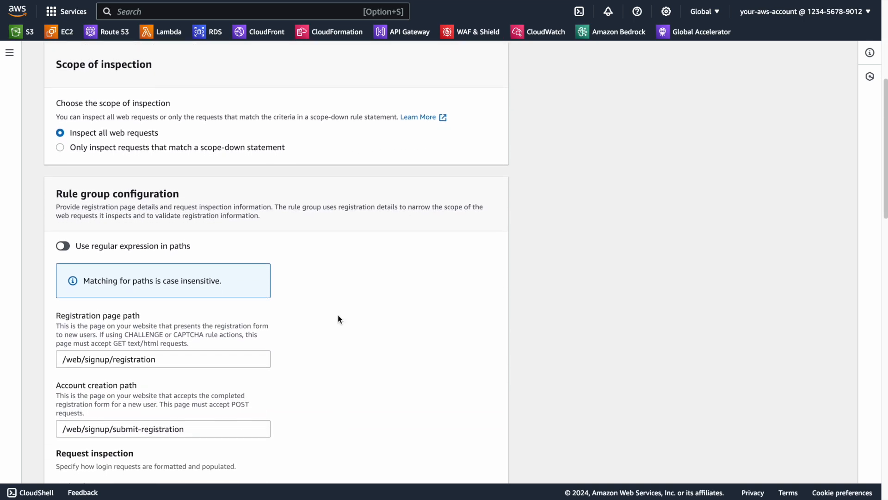
scroll(down, 3)
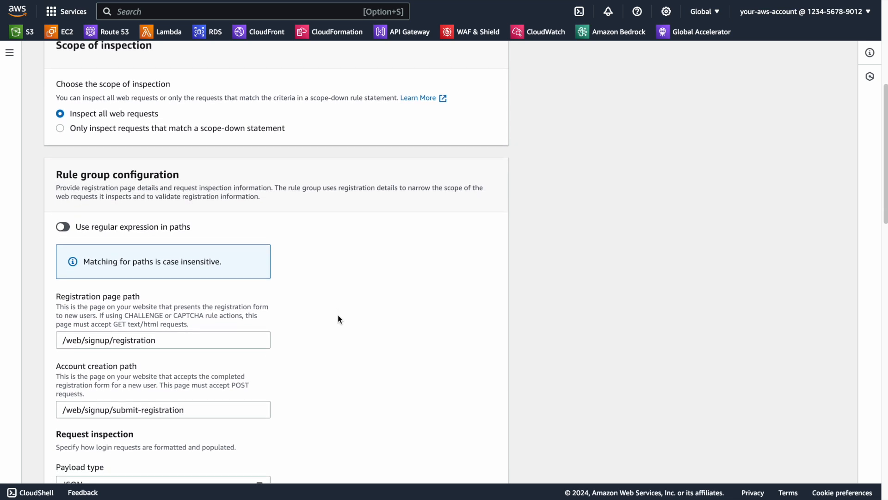
scroll(down, 3)
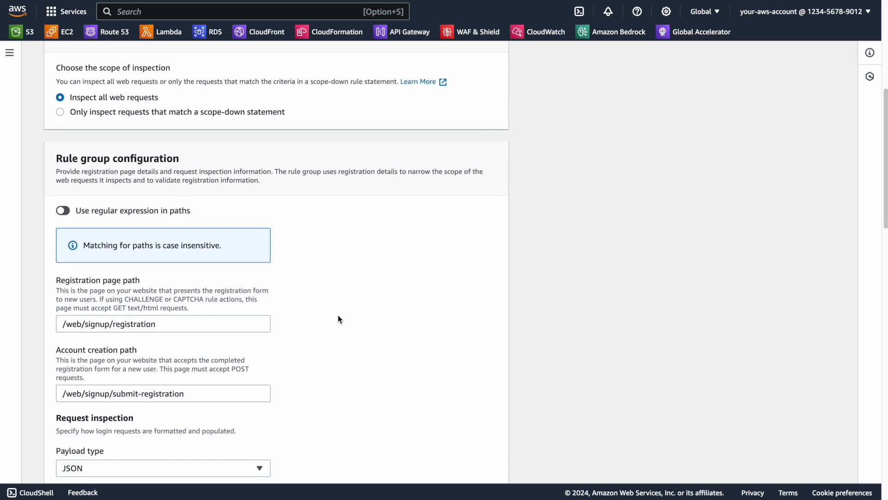
scroll(down, 3)
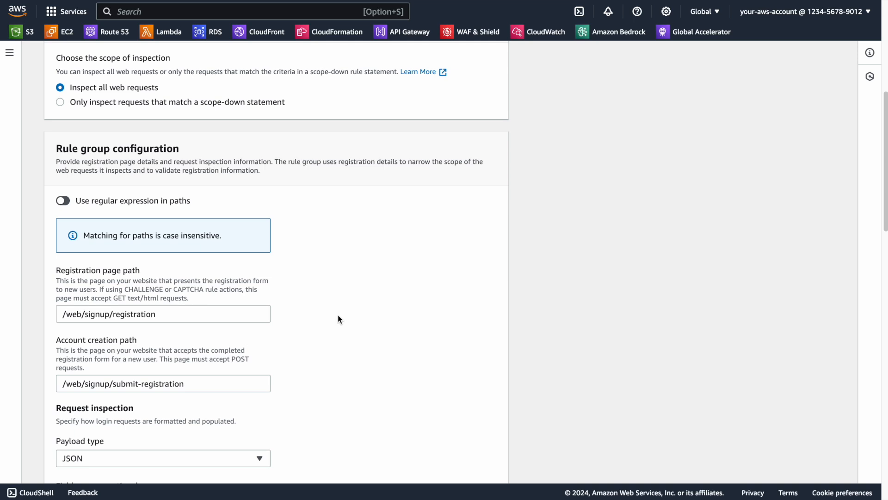
scroll(down, 3)
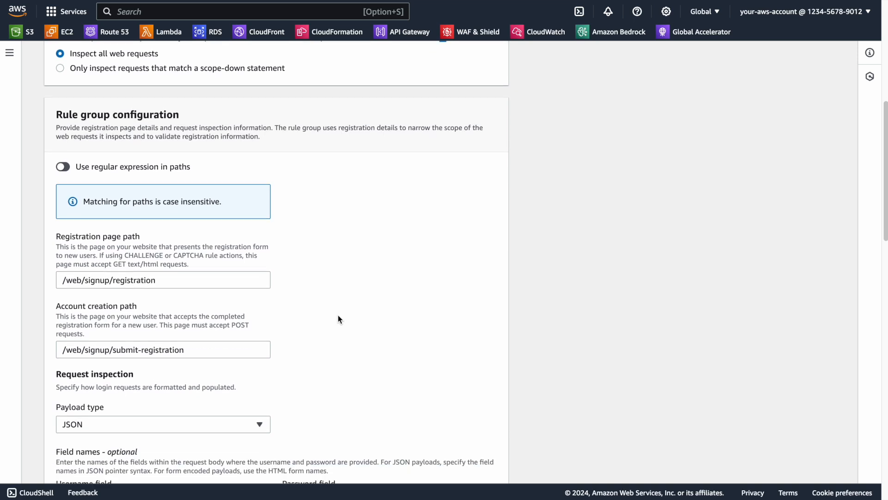
scroll(down, 3)
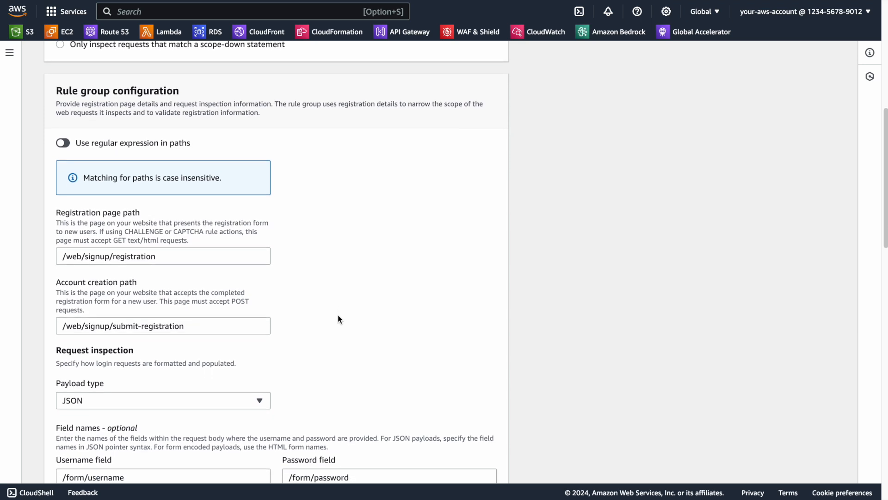
scroll(down, 3)
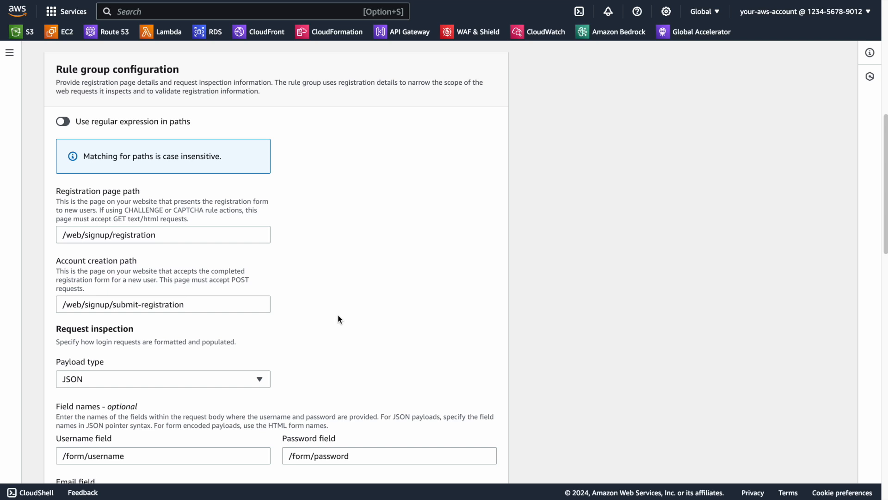
scroll(down, 3)
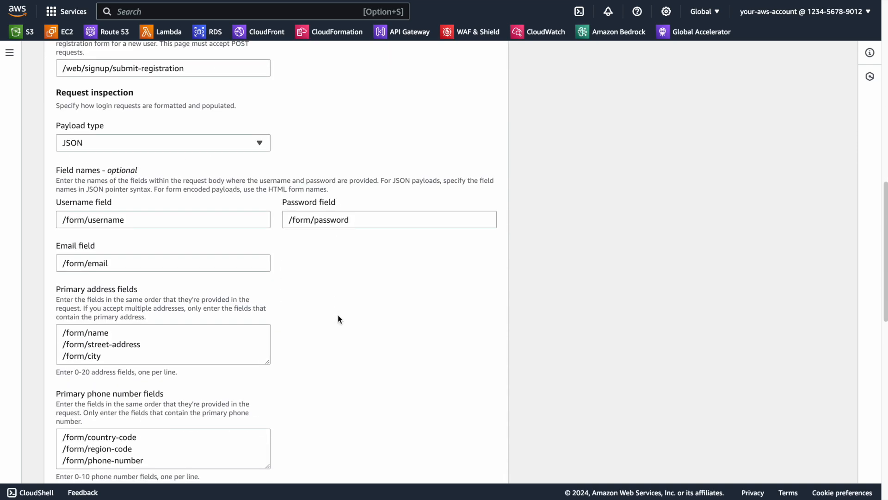
scroll(down, 3)
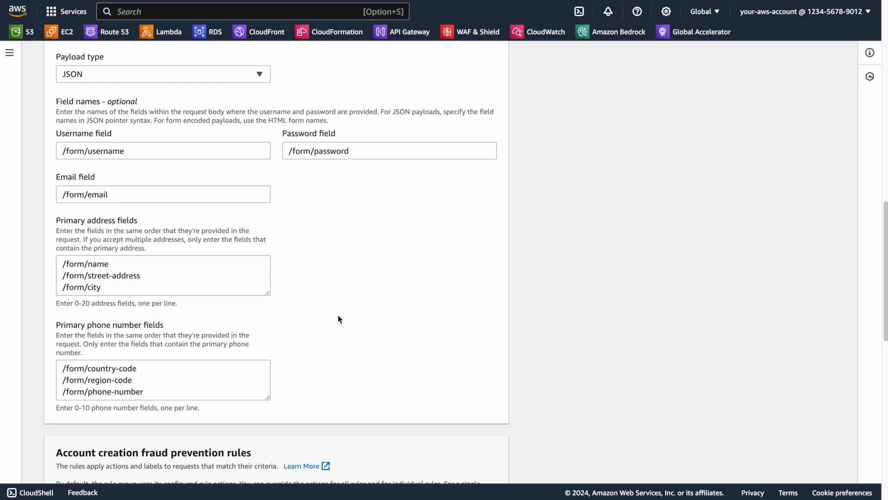
scroll(down, 3)
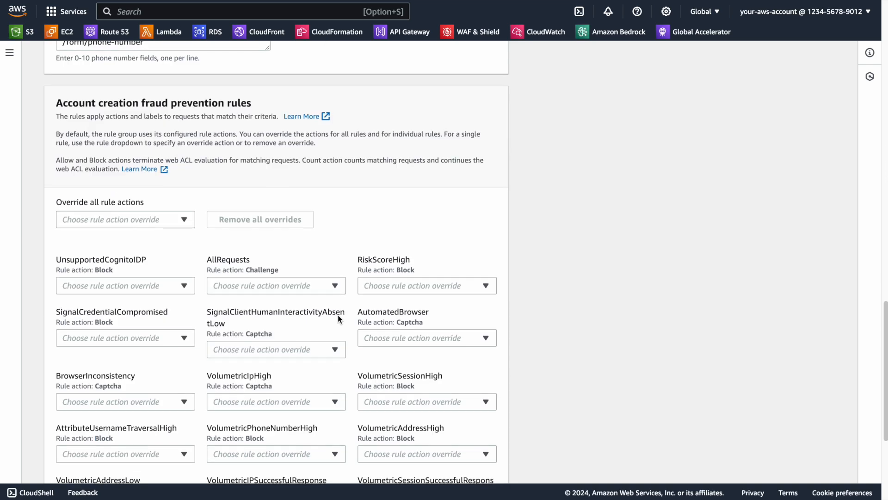
scroll(down, 3)
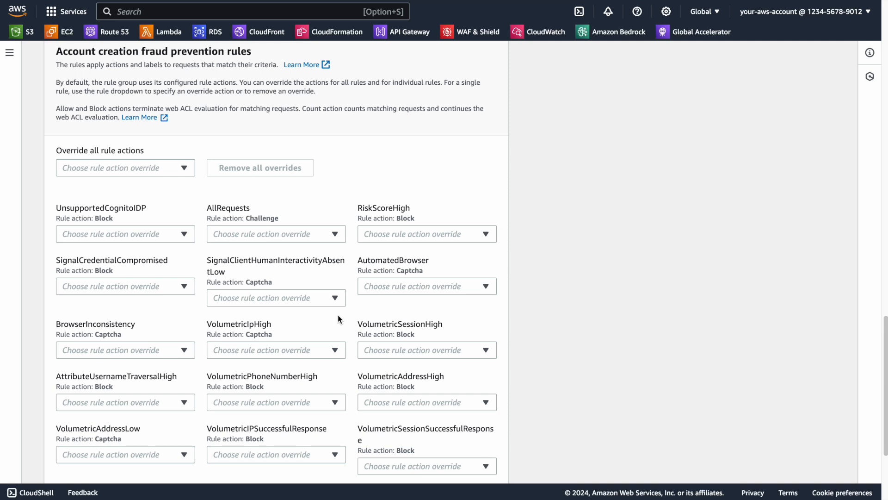
scroll(down, 3)
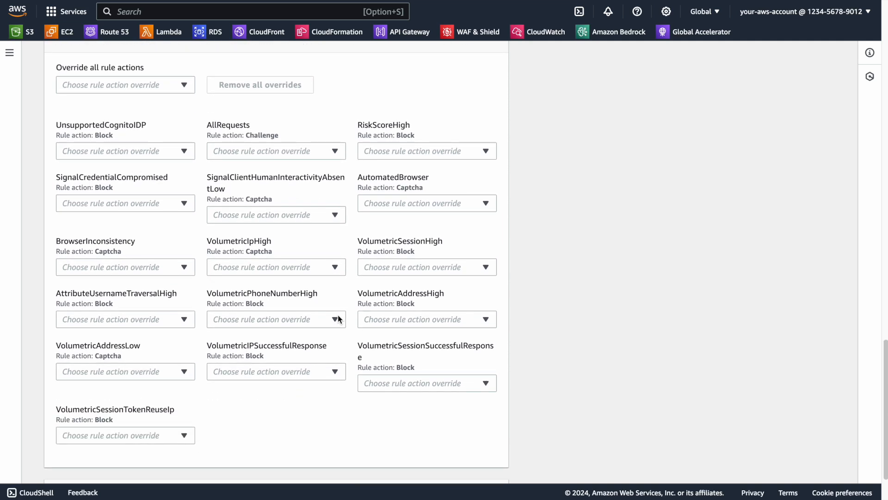
scroll(down, 3)
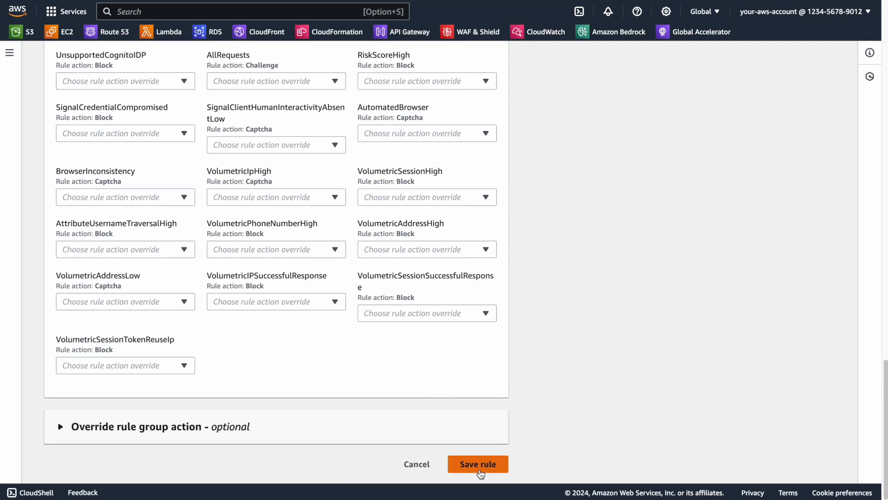